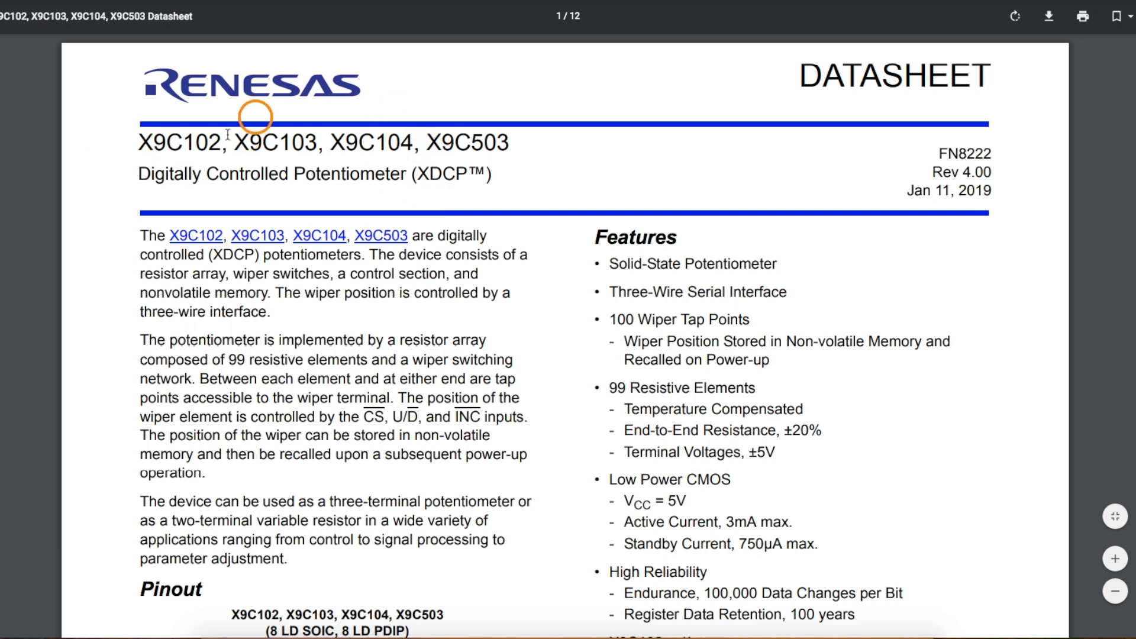
mouse_move(584, 261)
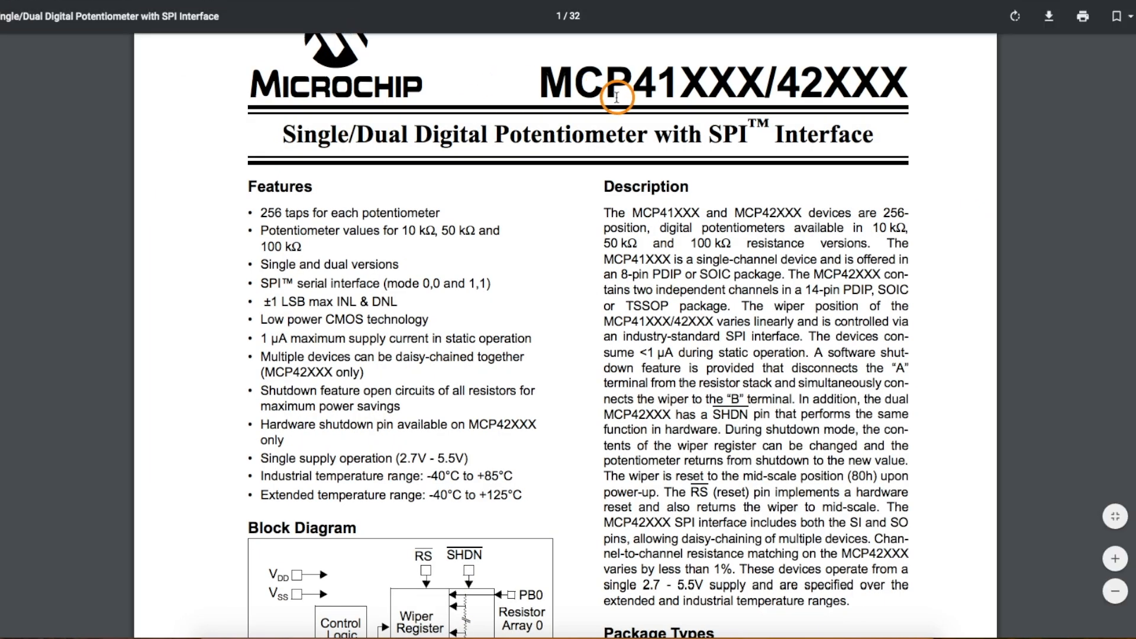
mouse_move(245, 210)
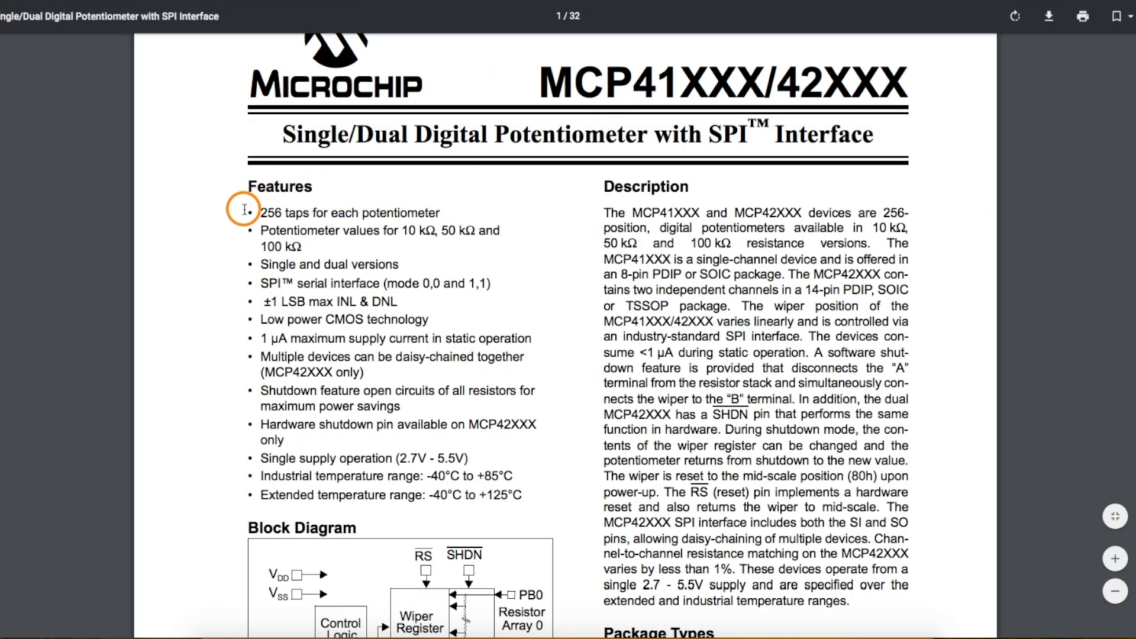
mouse_move(361, 239)
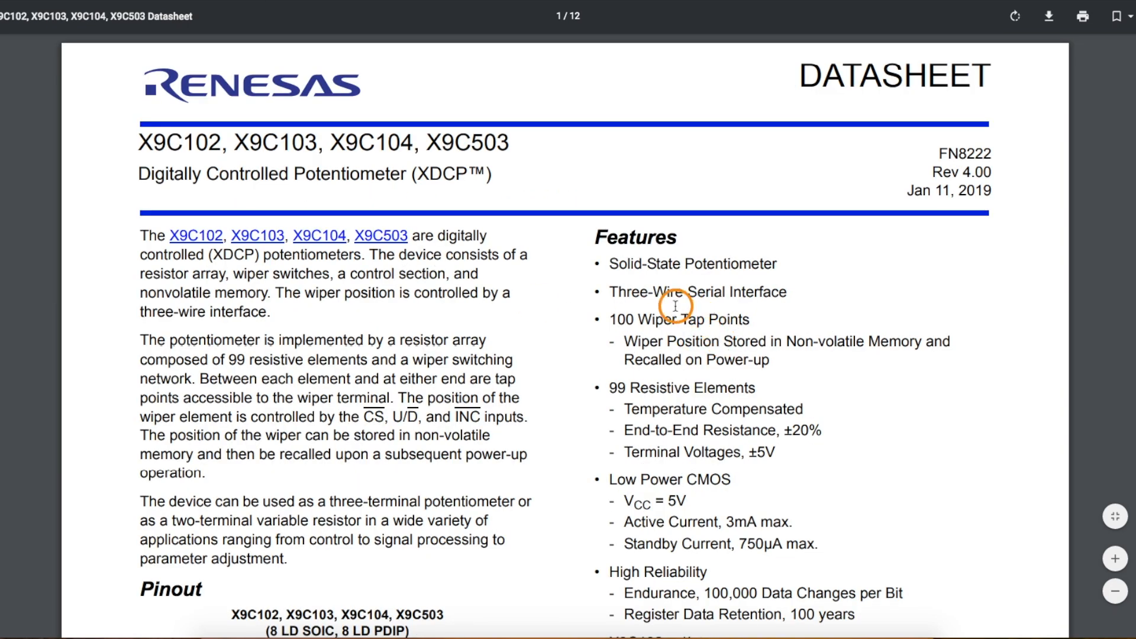
mouse_move(623, 319)
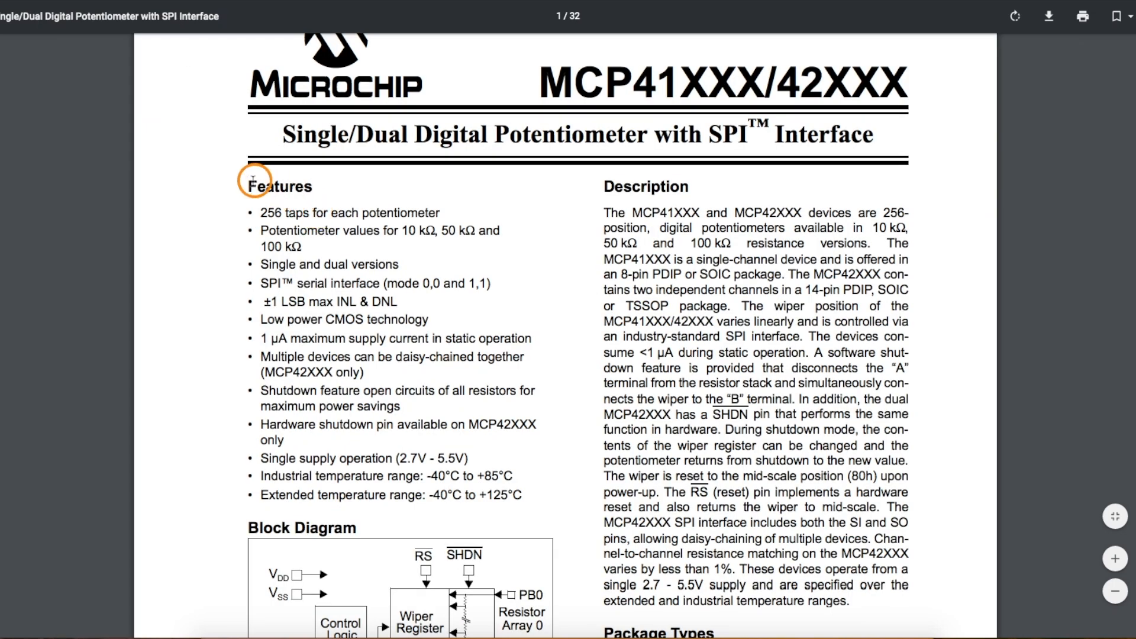
mouse_move(461, 230)
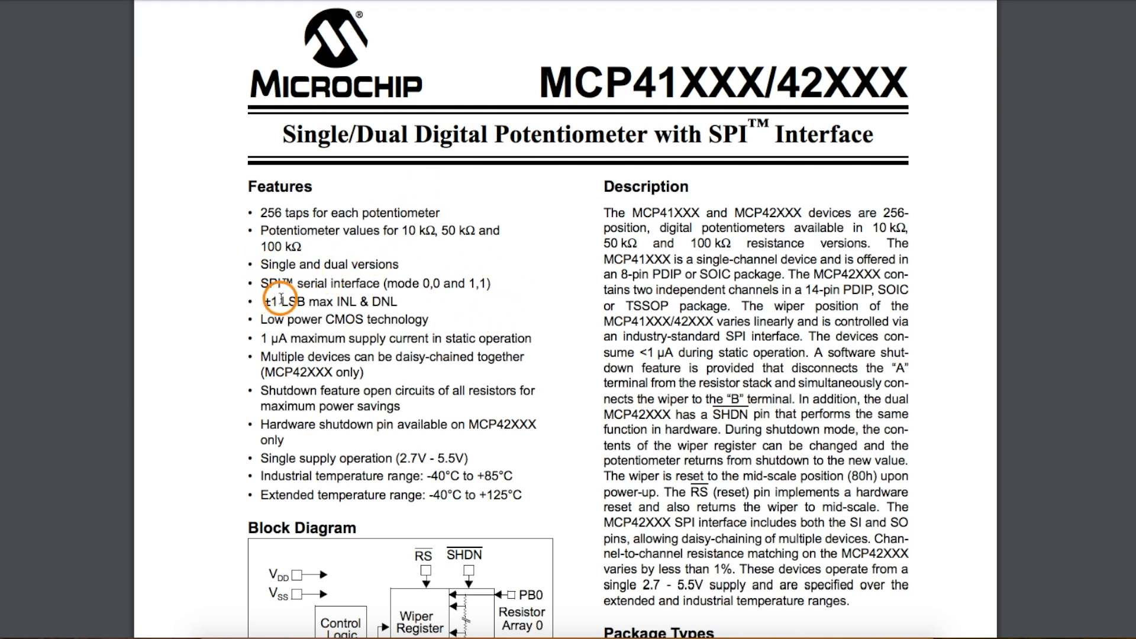
mouse_move(281, 284)
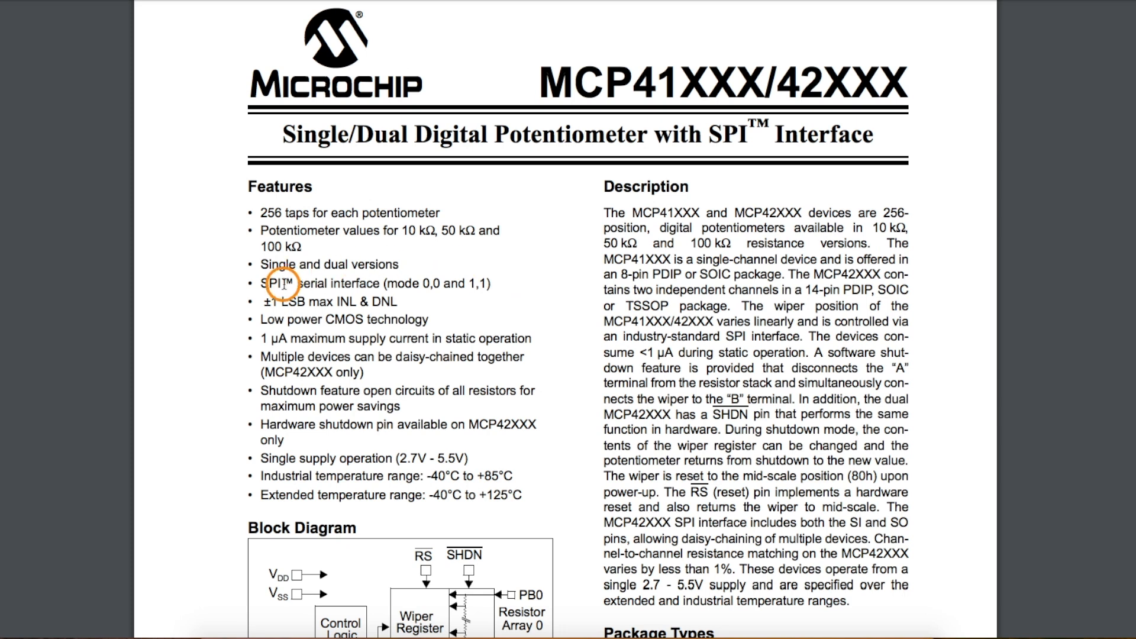
mouse_move(447, 269)
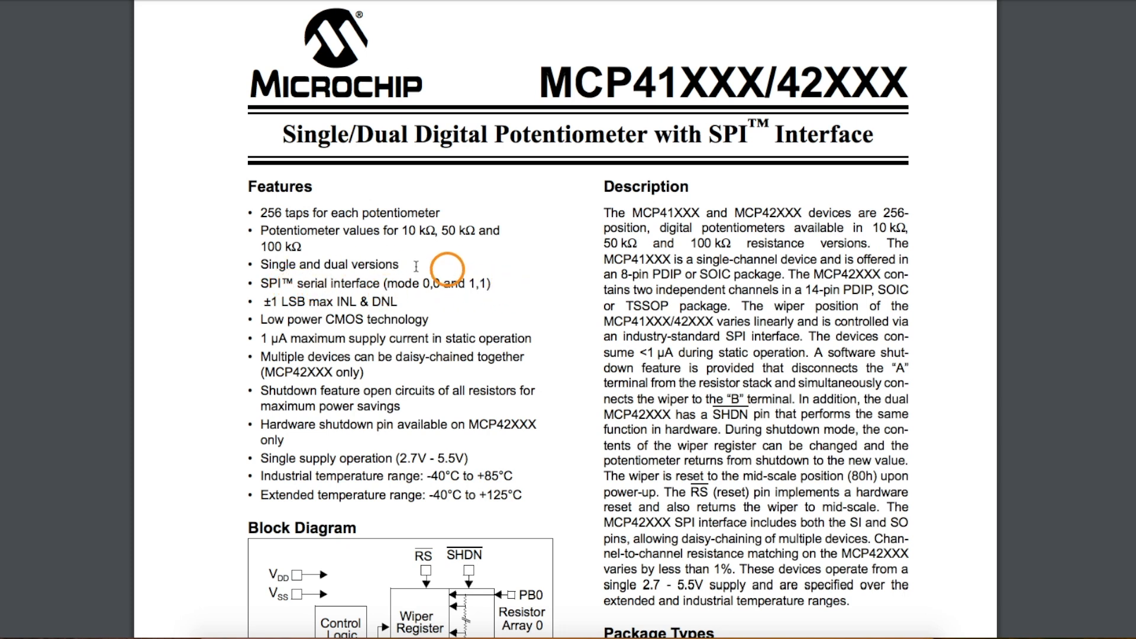
mouse_move(552, 120)
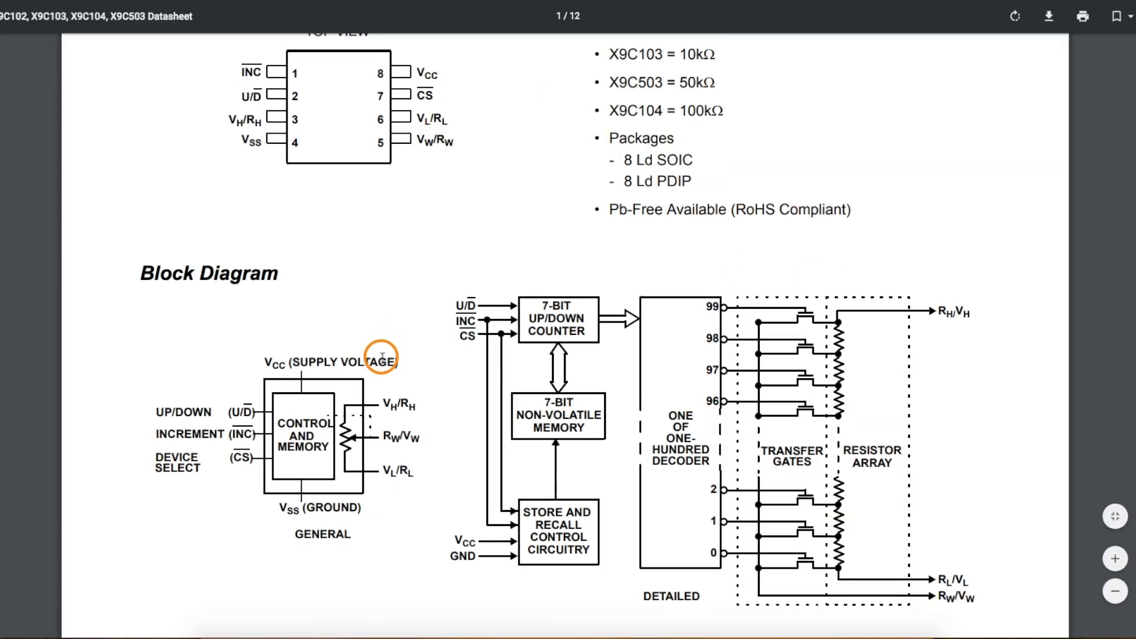
mouse_move(258, 395)
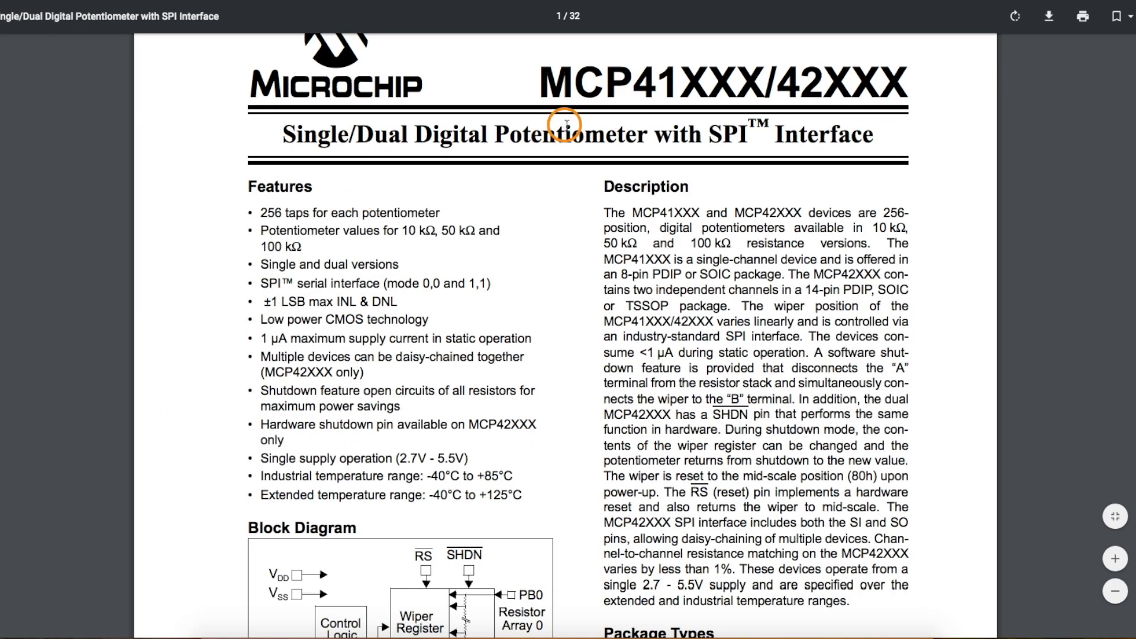
mouse_move(427, 438)
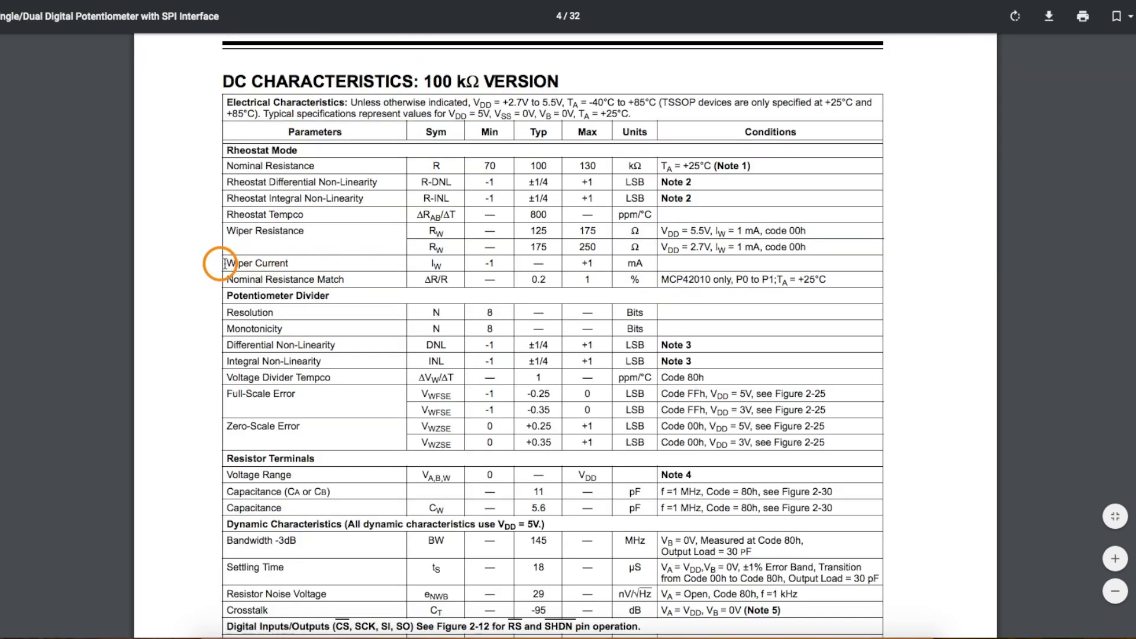
mouse_move(558, 281)
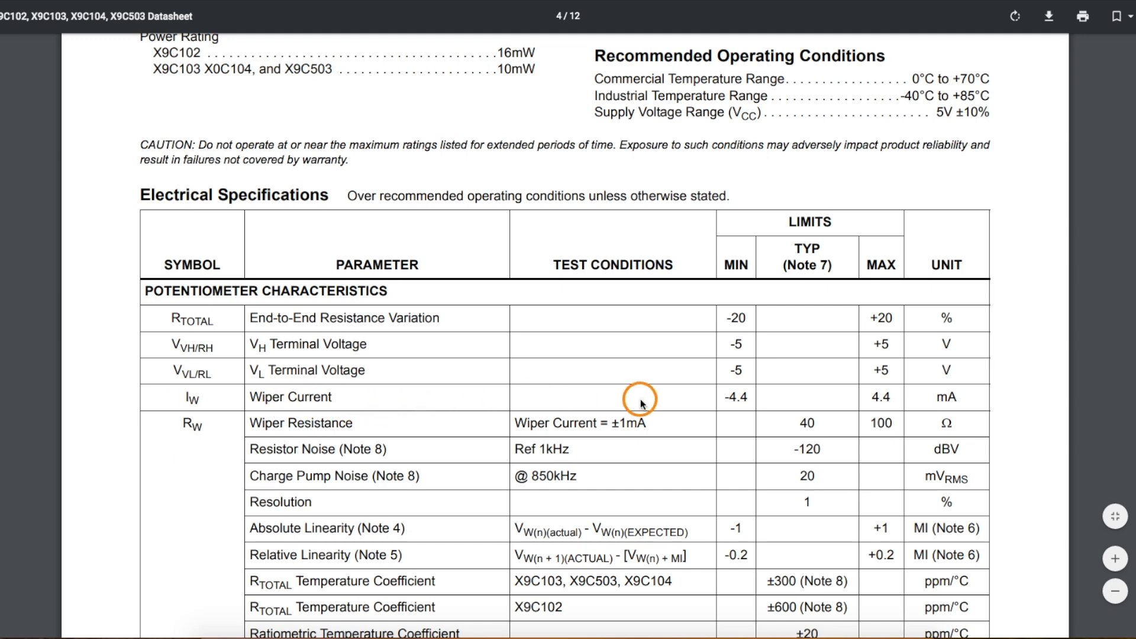
mouse_move(911, 404)
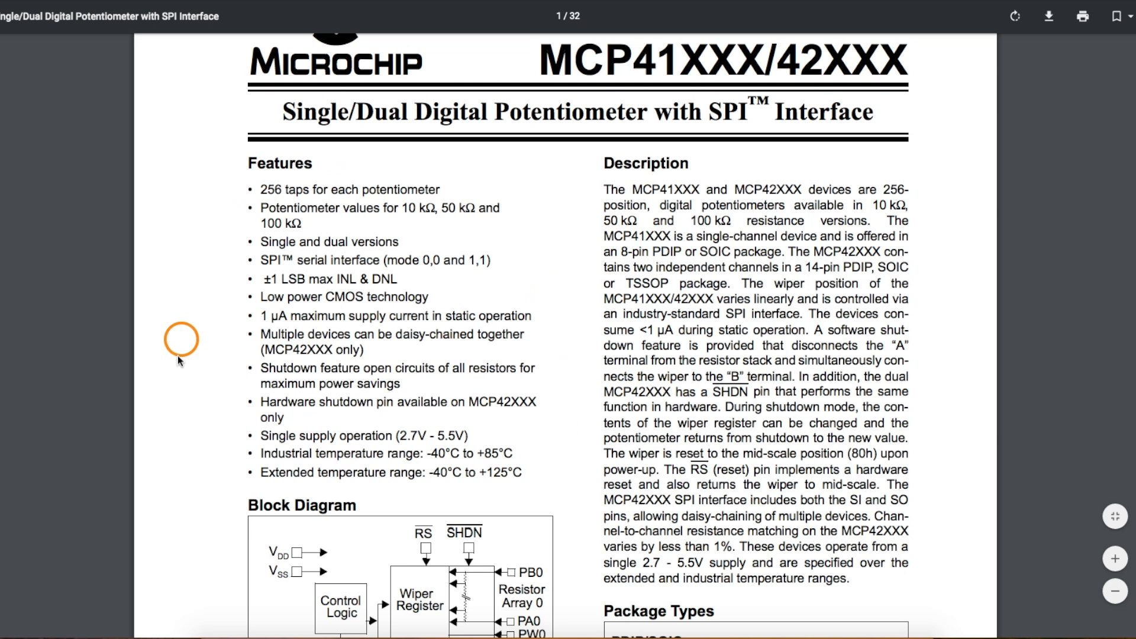
mouse_move(509, 150)
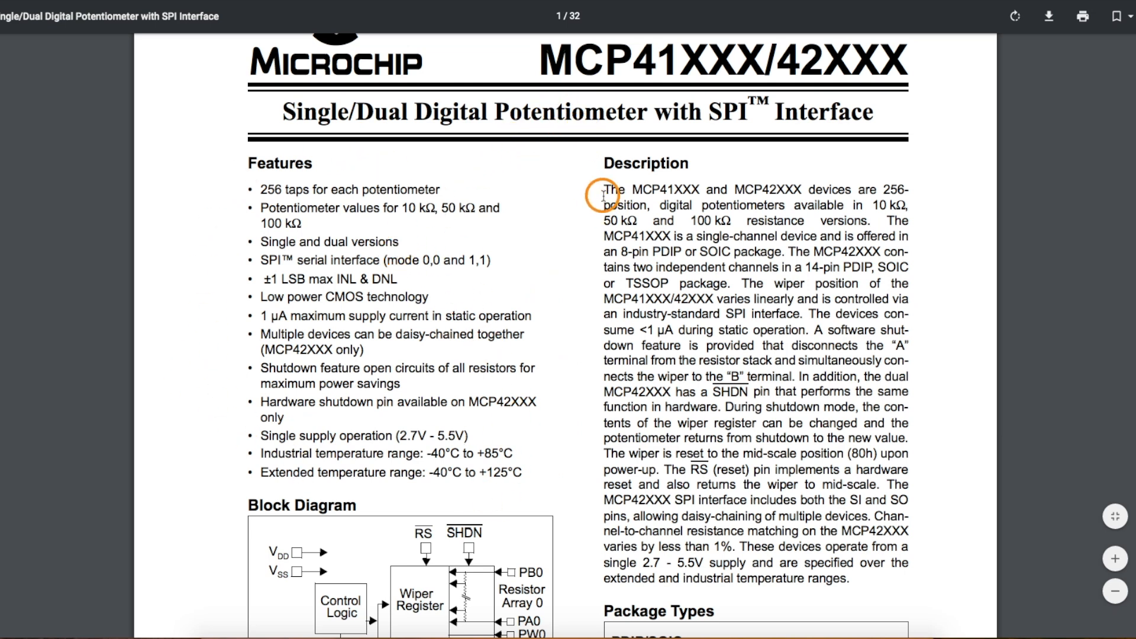
Scroll the MCP41XXX/42XXX datasheet to its block diagram and PDIP/SOIC/TSSOP package pinouts.
scroll(down, 3)
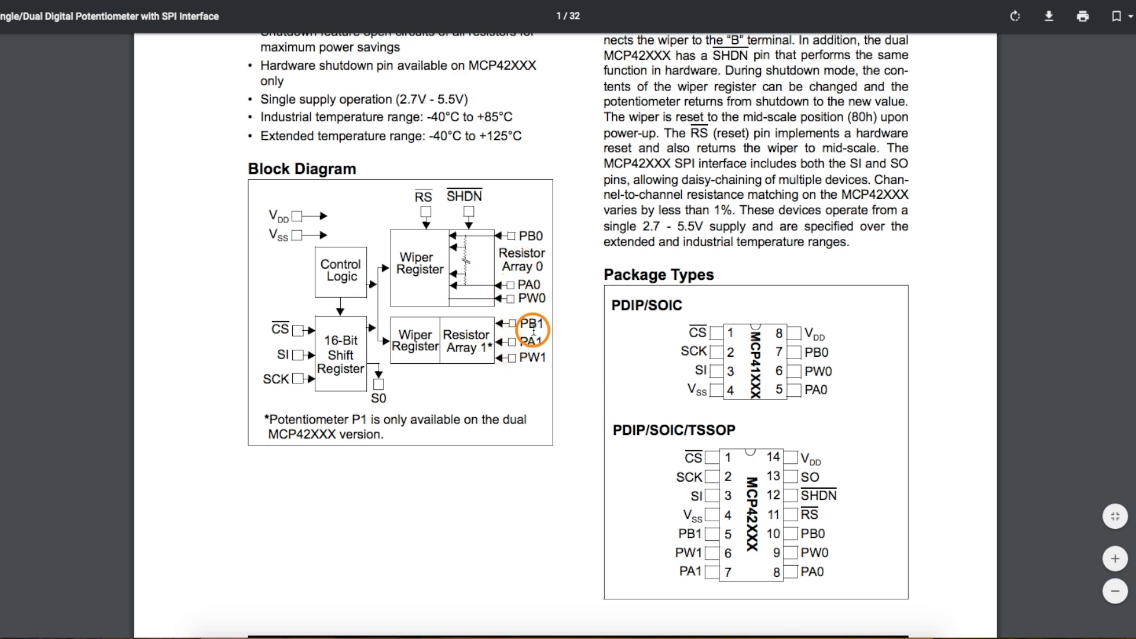
mouse_move(449, 257)
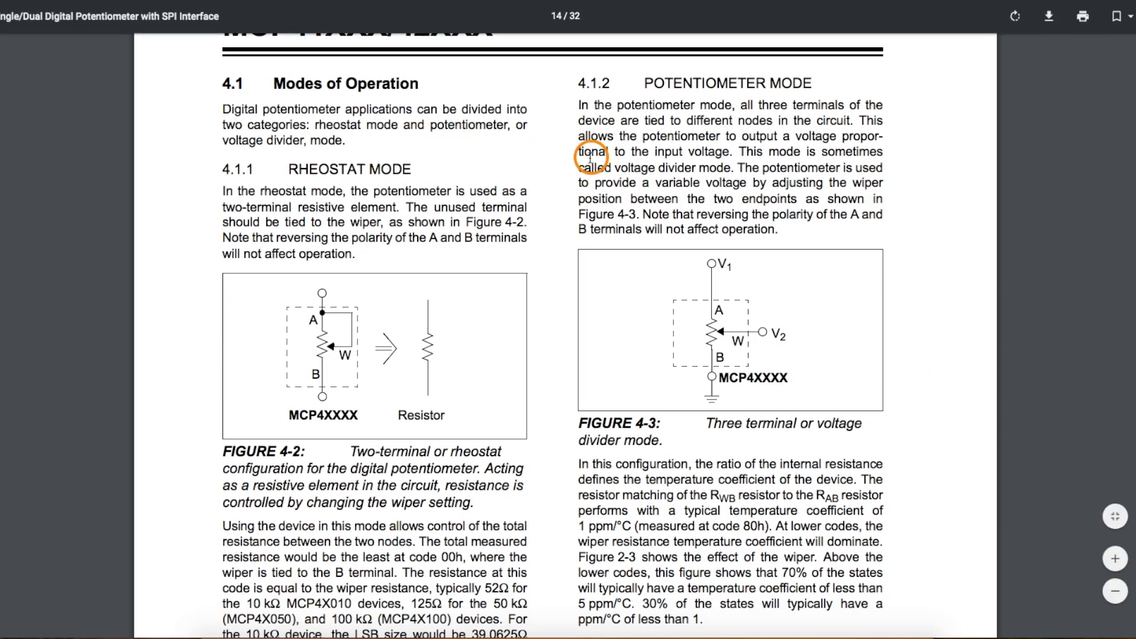
scroll(down, 3)
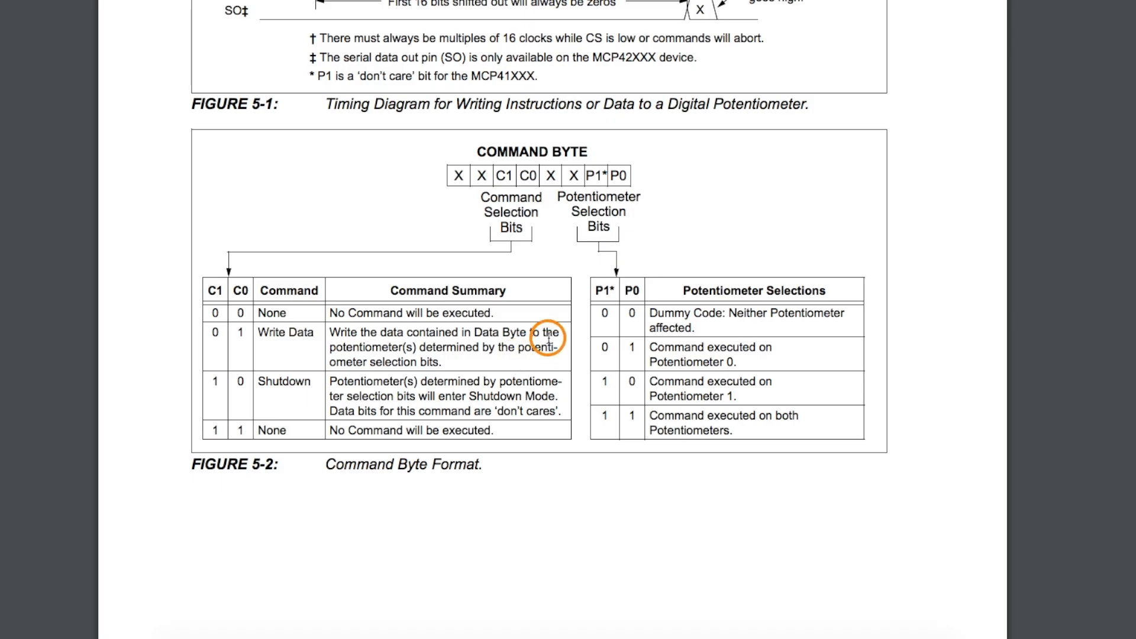
mouse_move(482, 391)
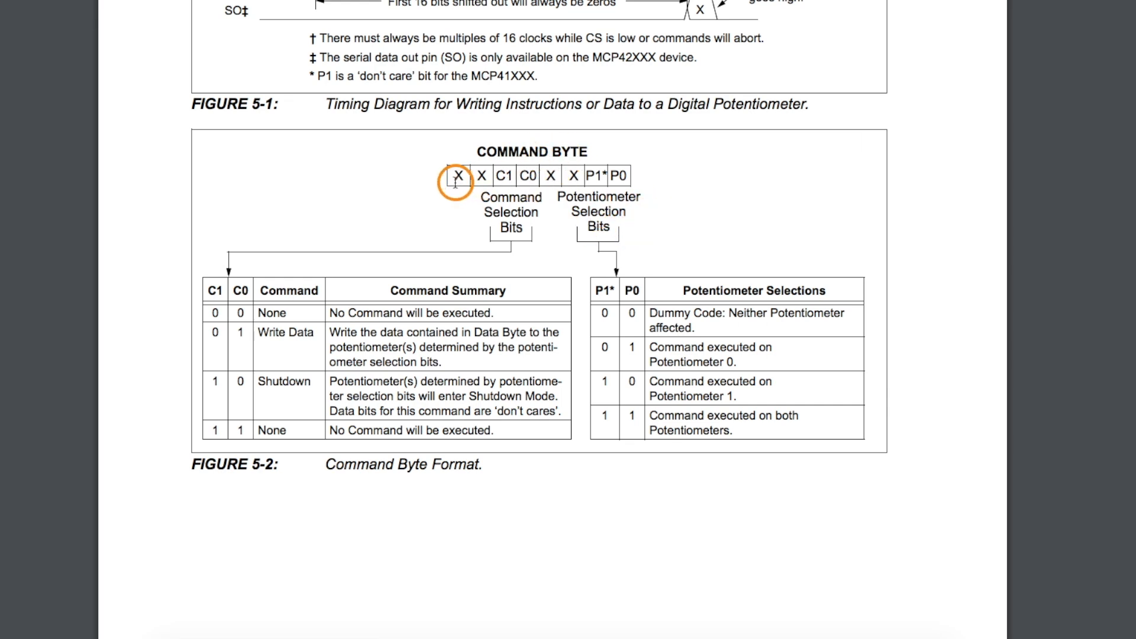
mouse_move(526, 175)
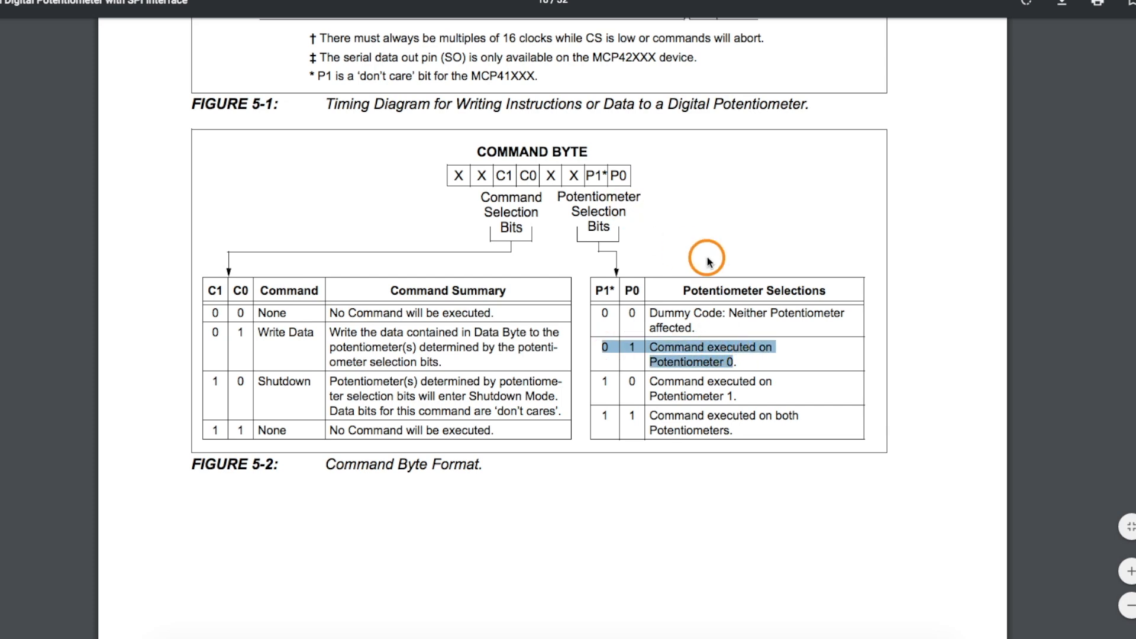
mouse_move(694, 238)
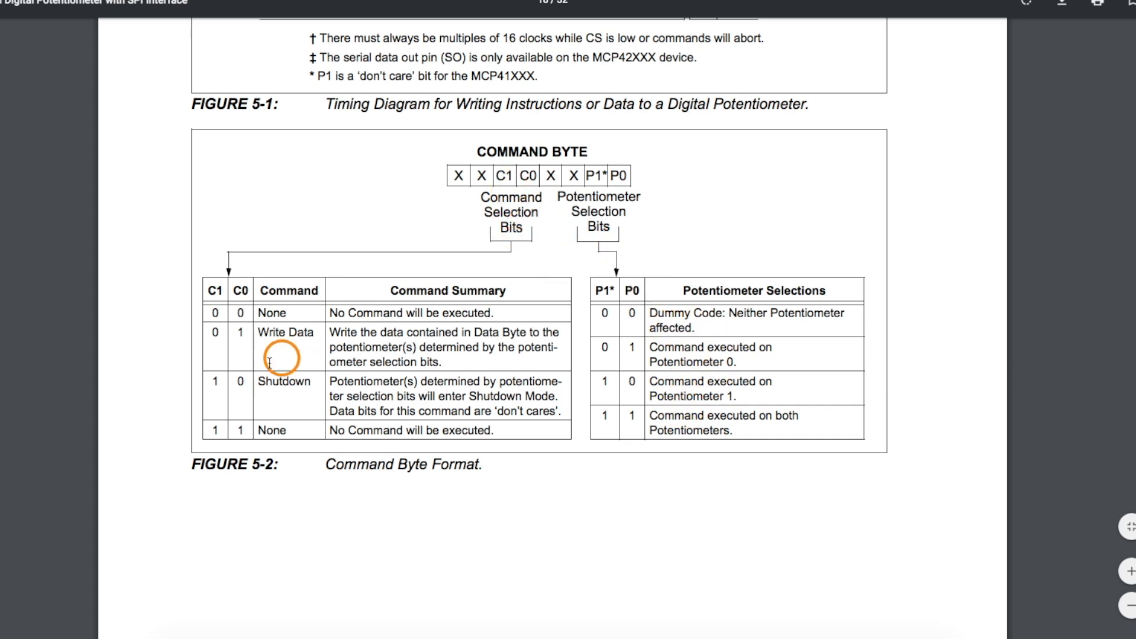
Highlight the P0 row in the datasheet's Potentiometer Selections table.
drag(268, 359, 243, 381)
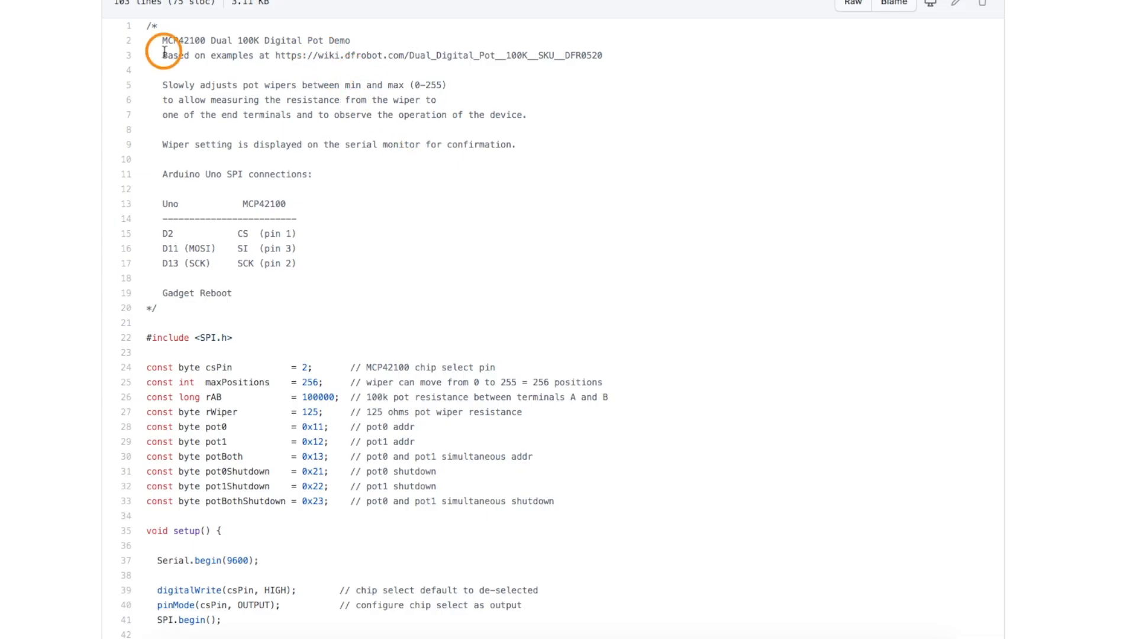
drag(162, 55, 527, 55)
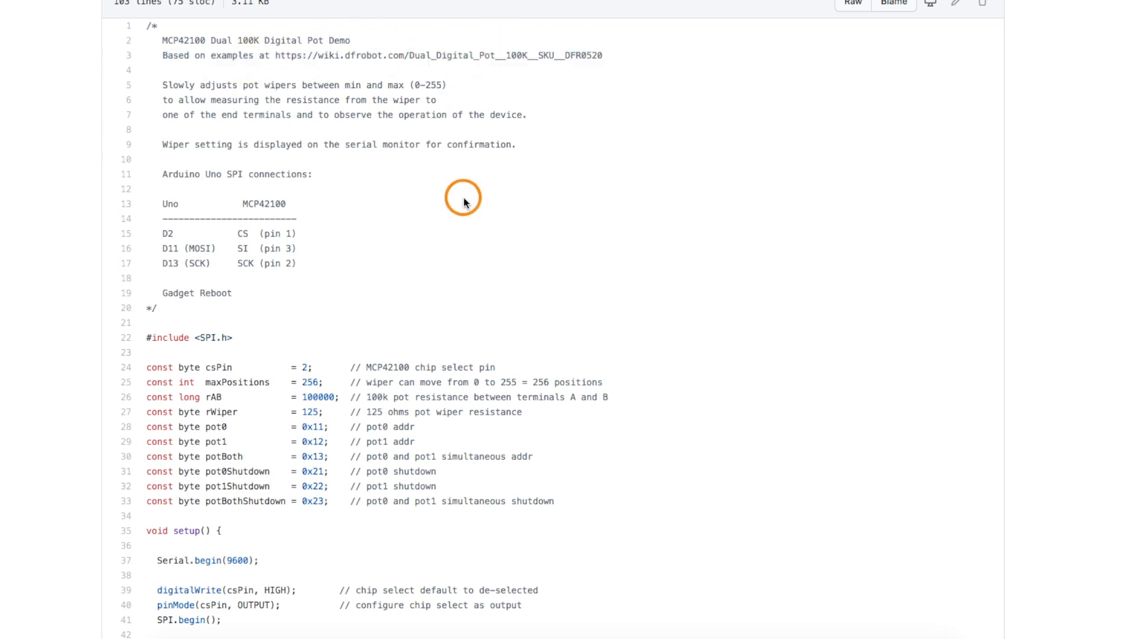
scroll(down, 3)
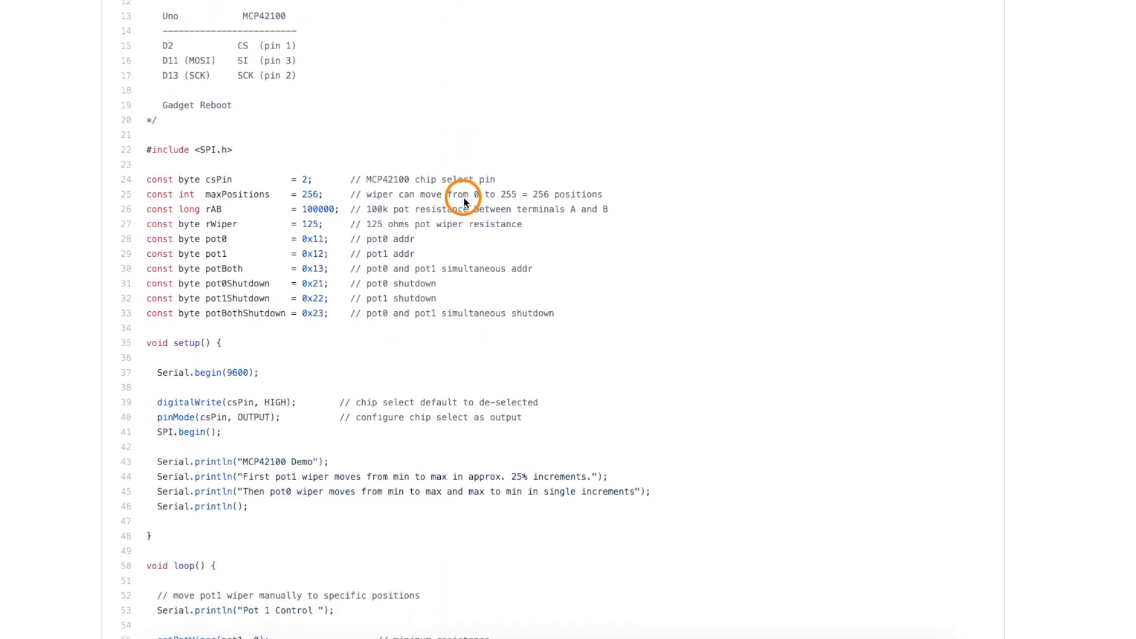
scroll(down, 3)
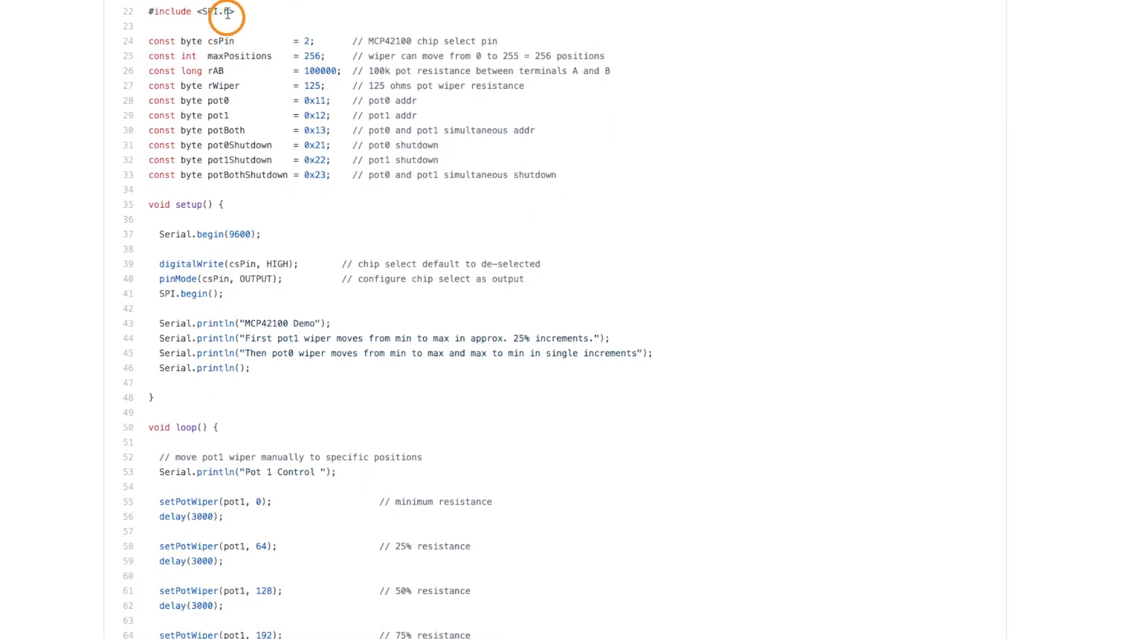
mouse_move(282, 41)
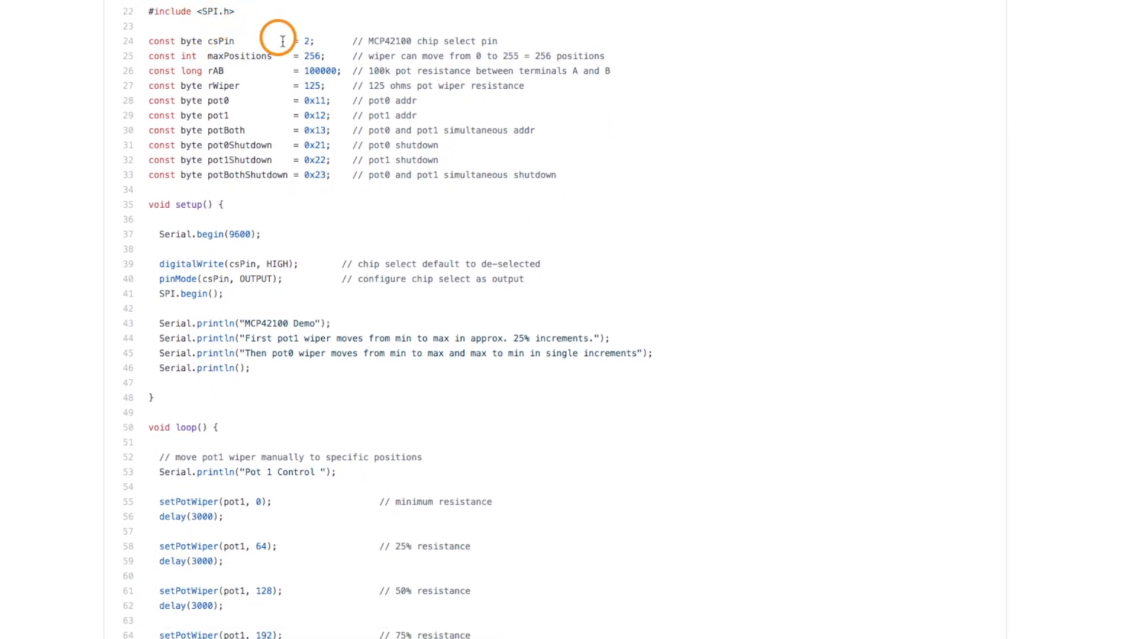
mouse_move(152, 67)
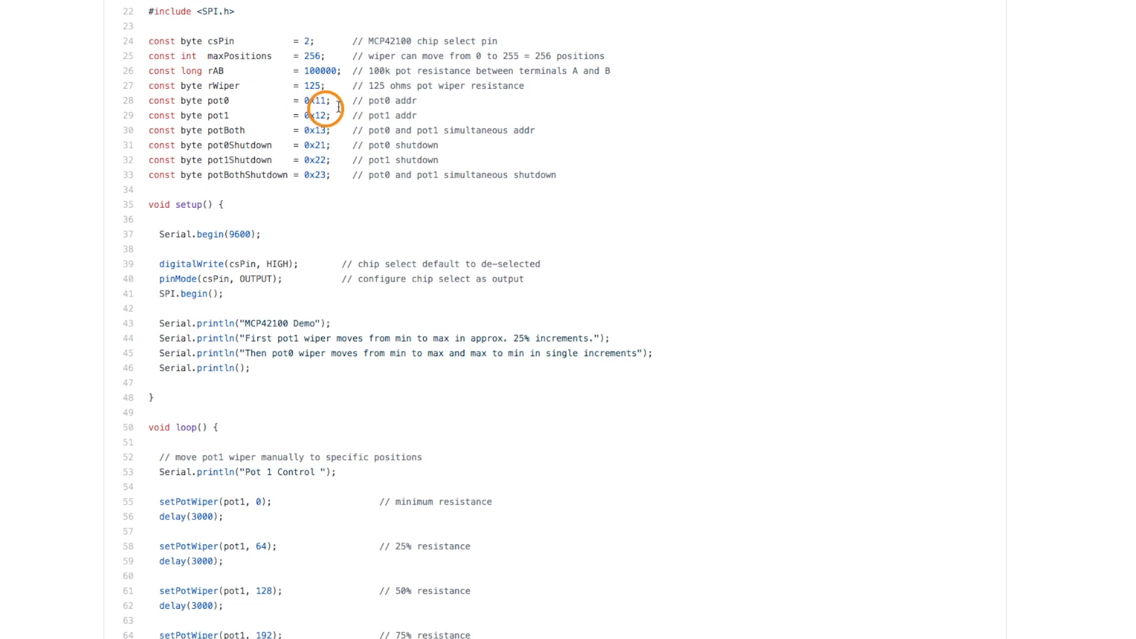
double_click(315, 56)
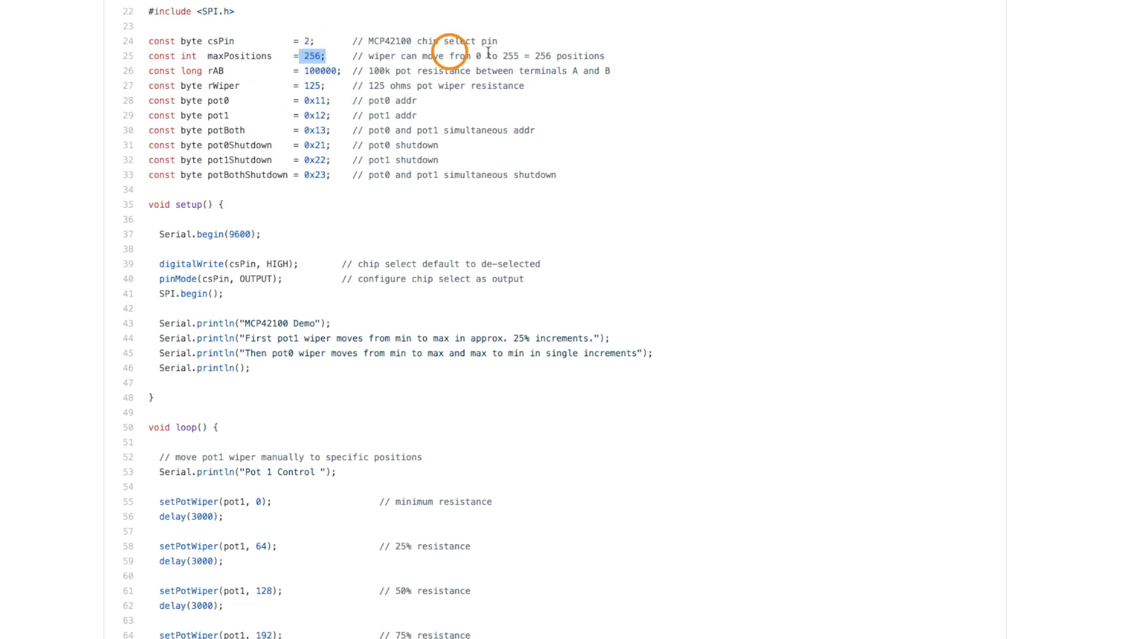
mouse_move(354, 70)
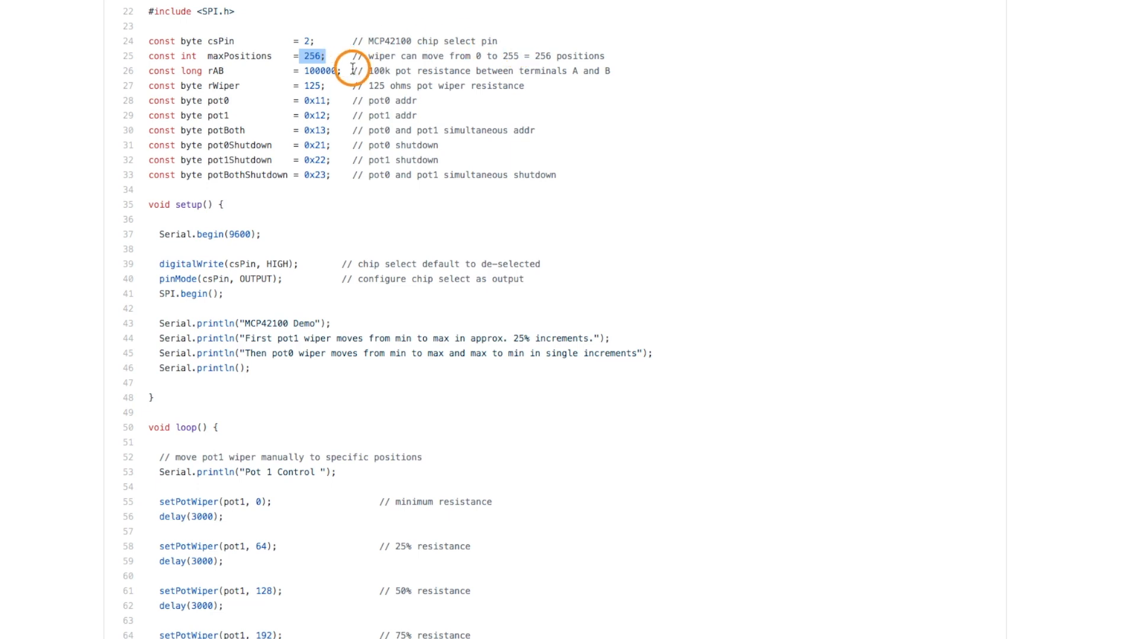
mouse_move(307, 77)
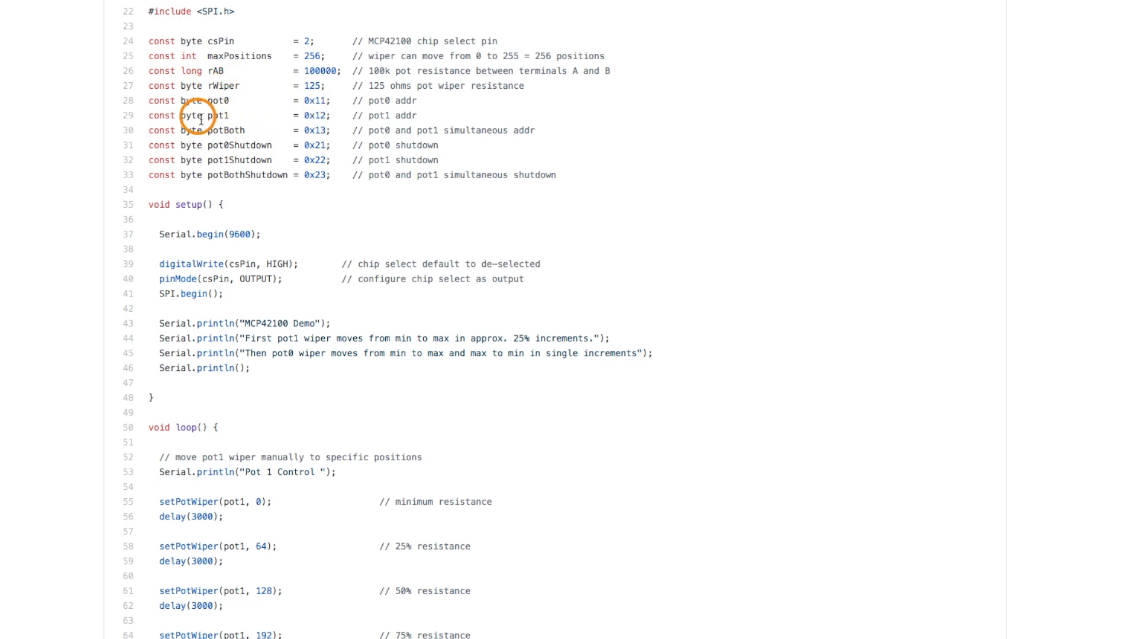
scroll(down, 3)
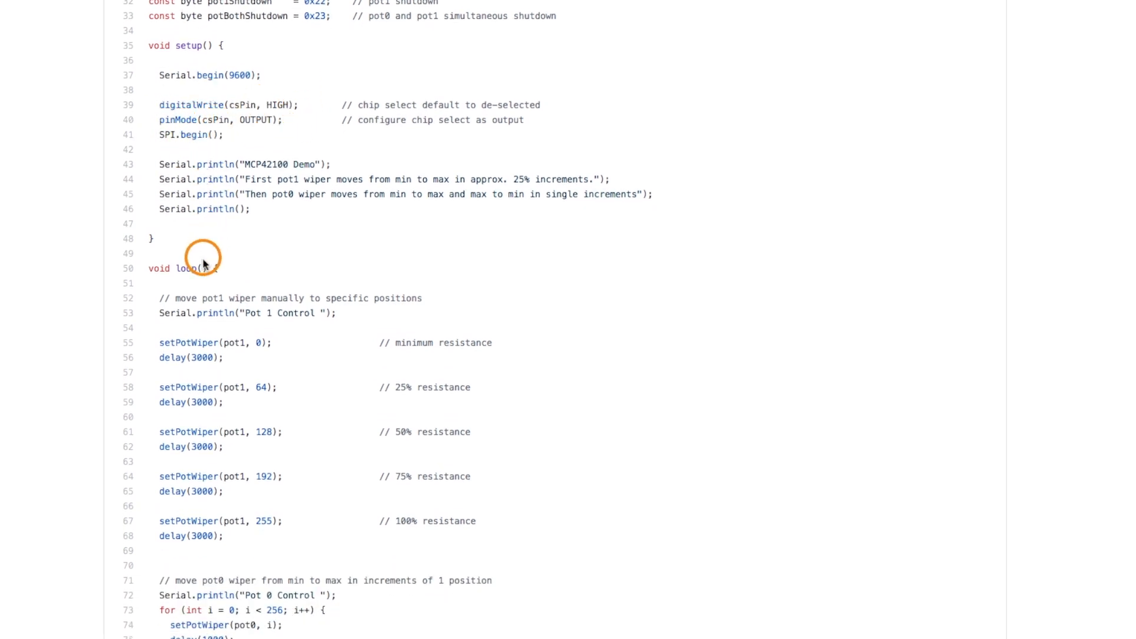
scroll(down, 3)
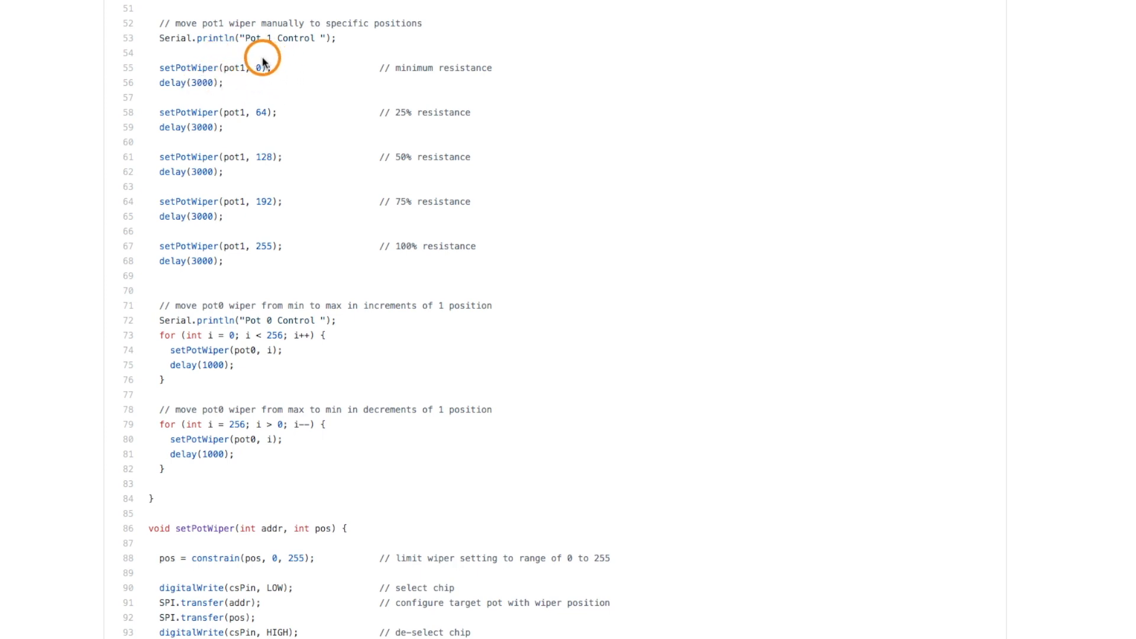
mouse_move(283, 146)
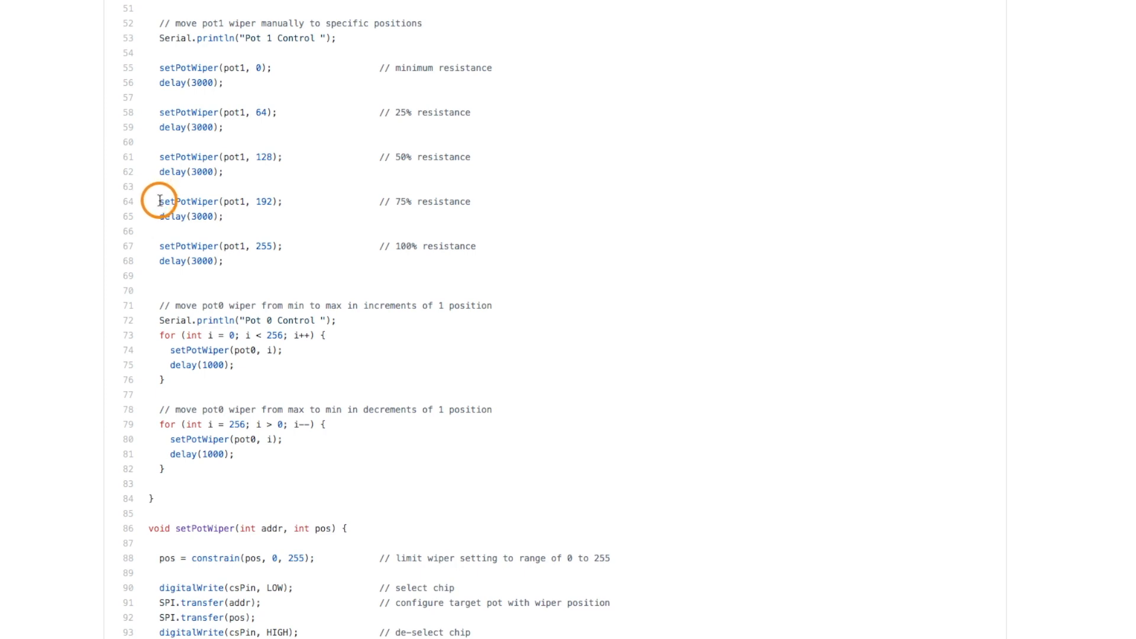
double_click(189, 201)
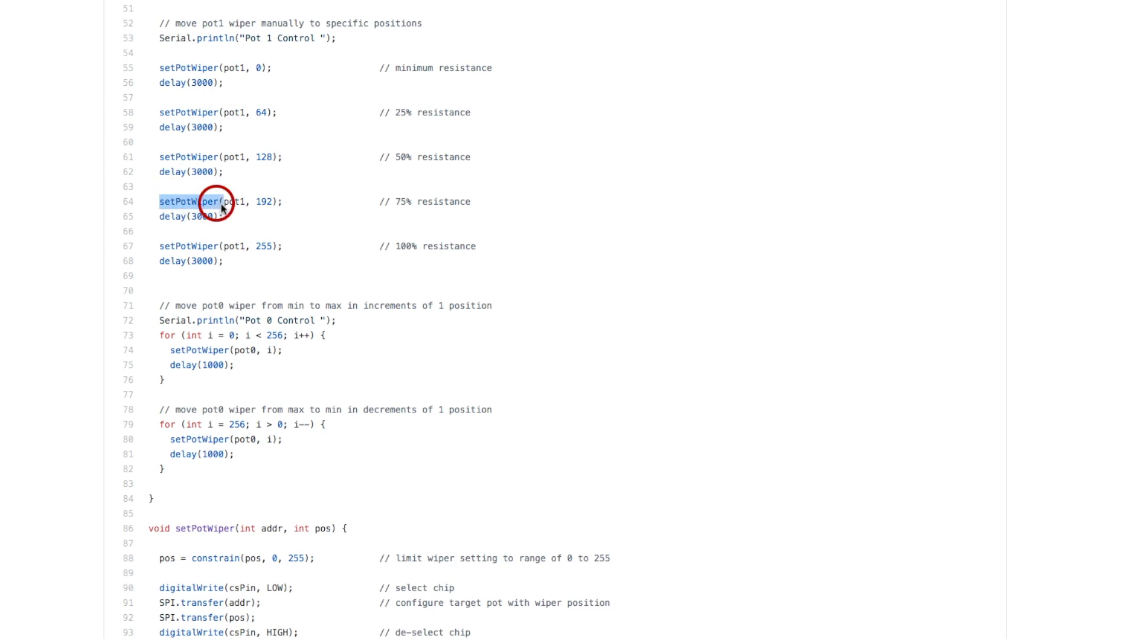
drag(210, 201, 281, 201)
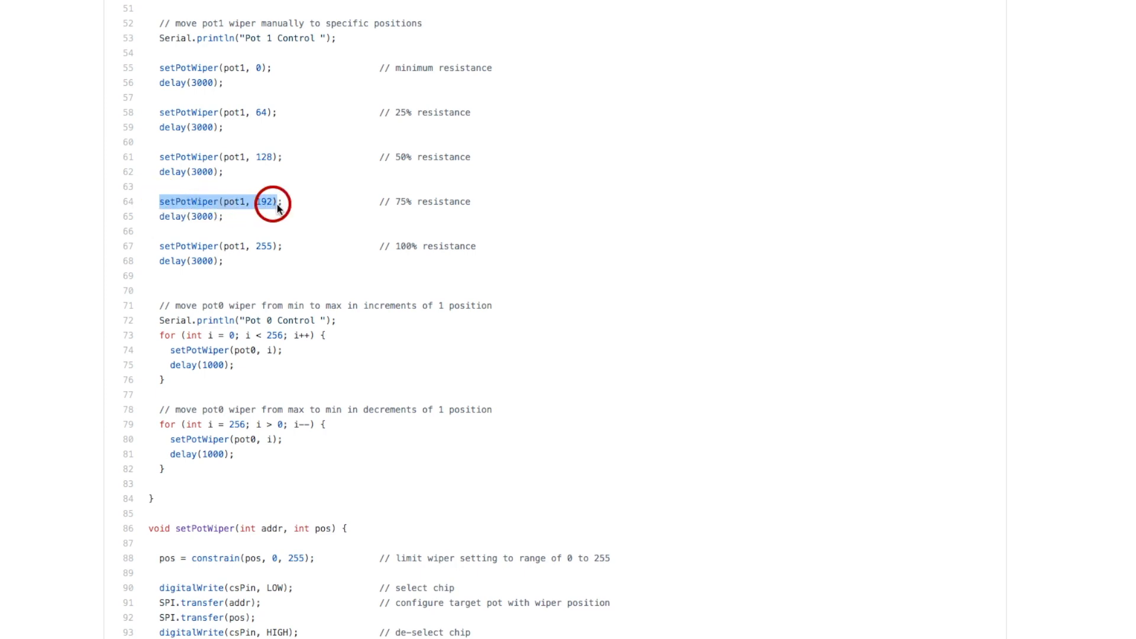
scroll(down, 3)
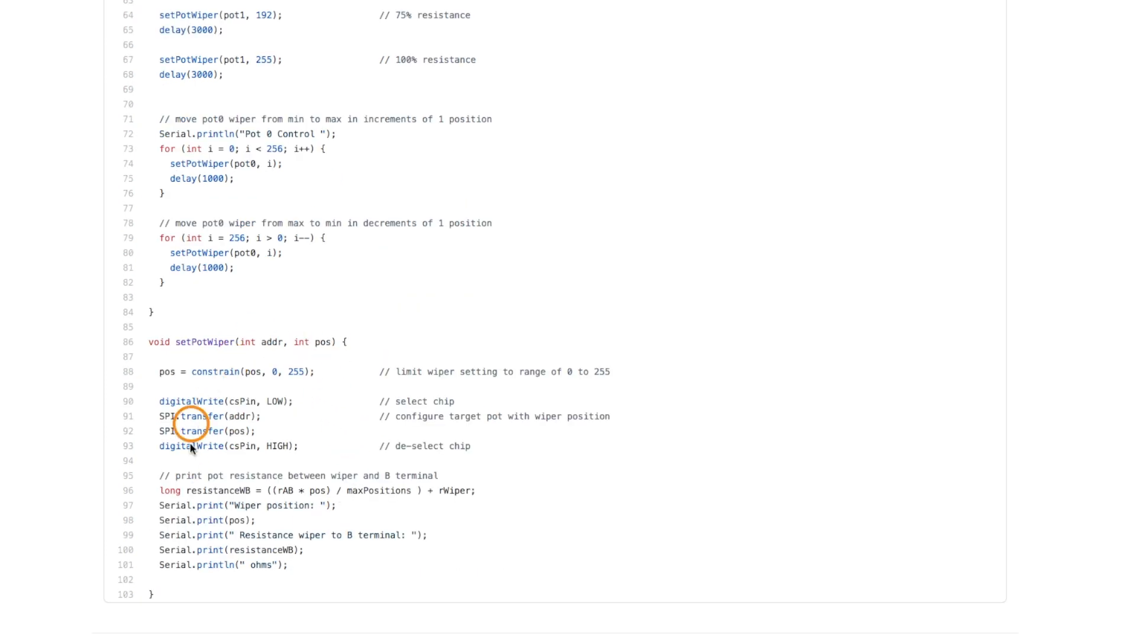
mouse_move(201, 314)
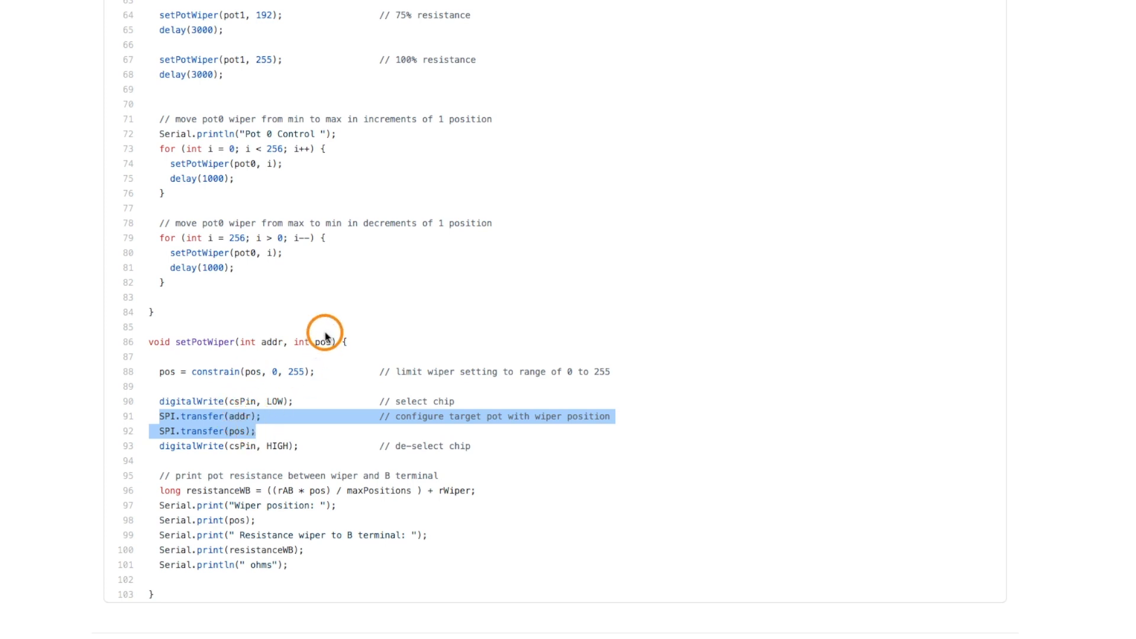
click(327, 341)
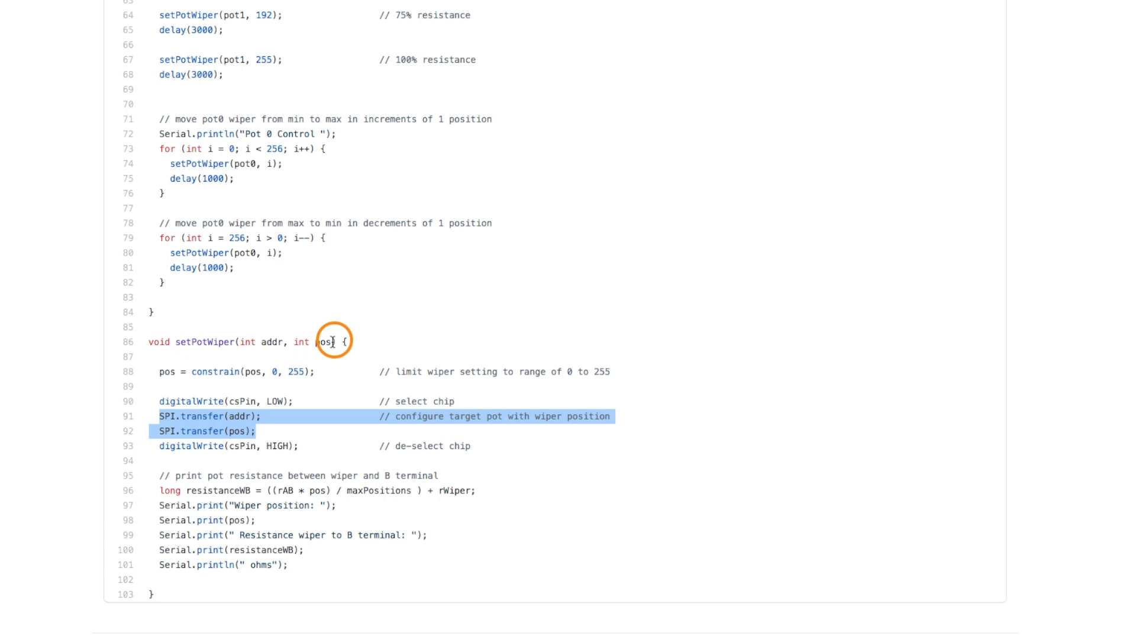
click(242, 416)
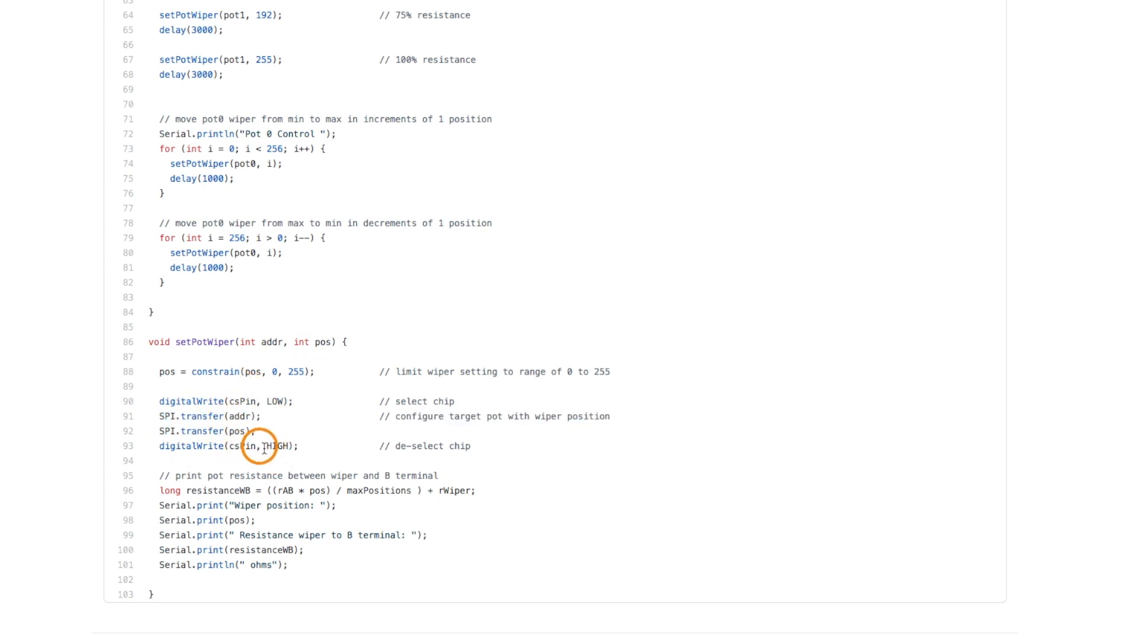
mouse_move(283, 605)
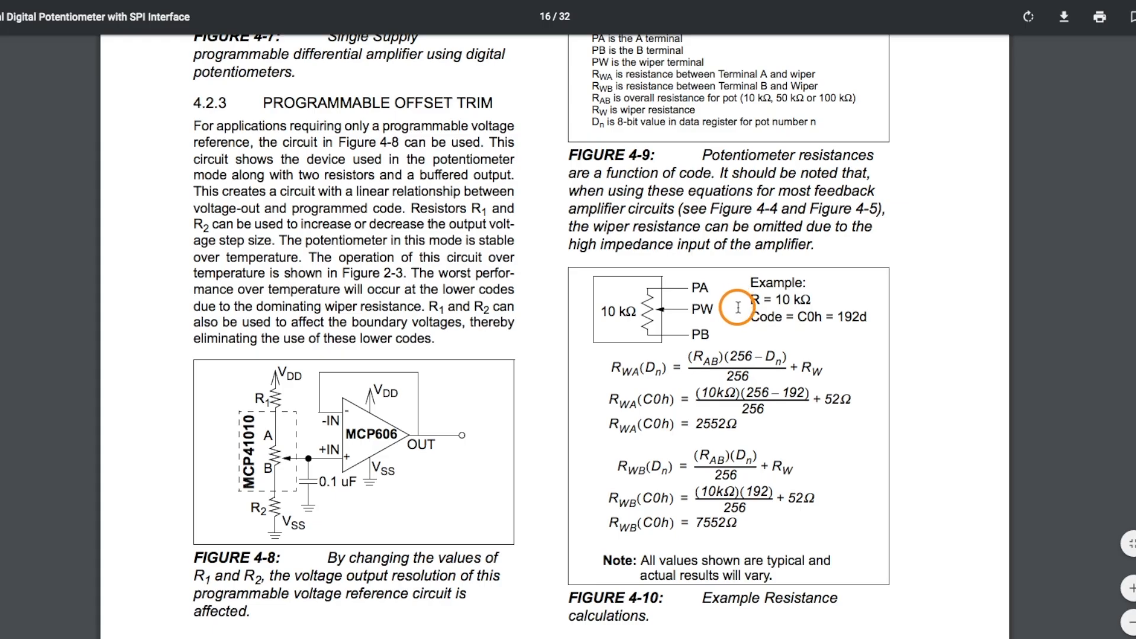
mouse_move(720, 311)
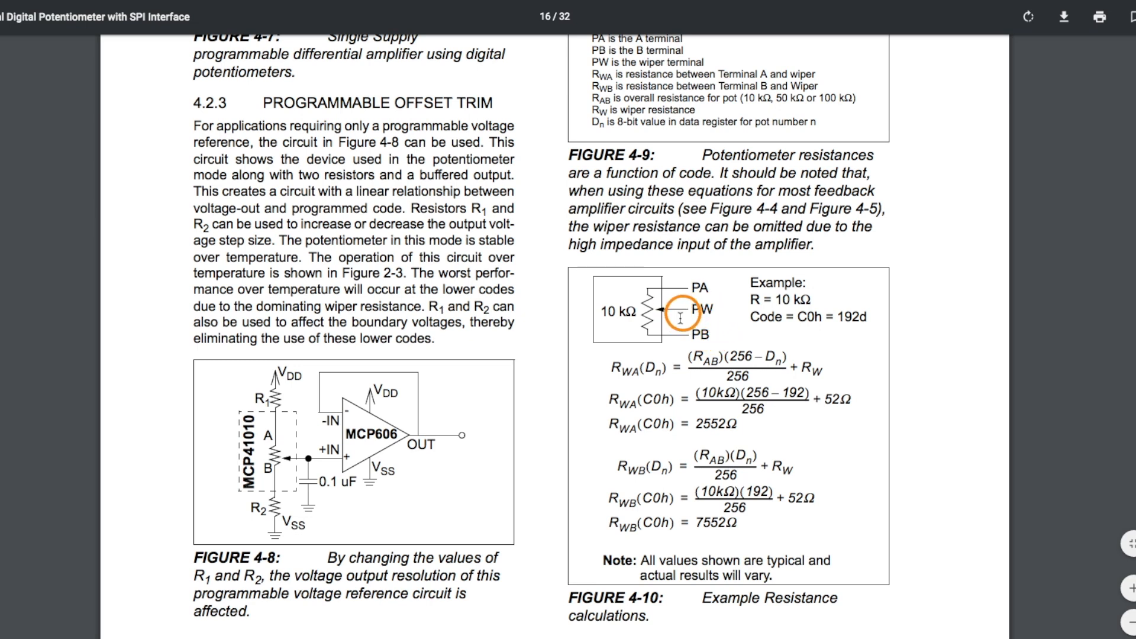
mouse_move(663, 469)
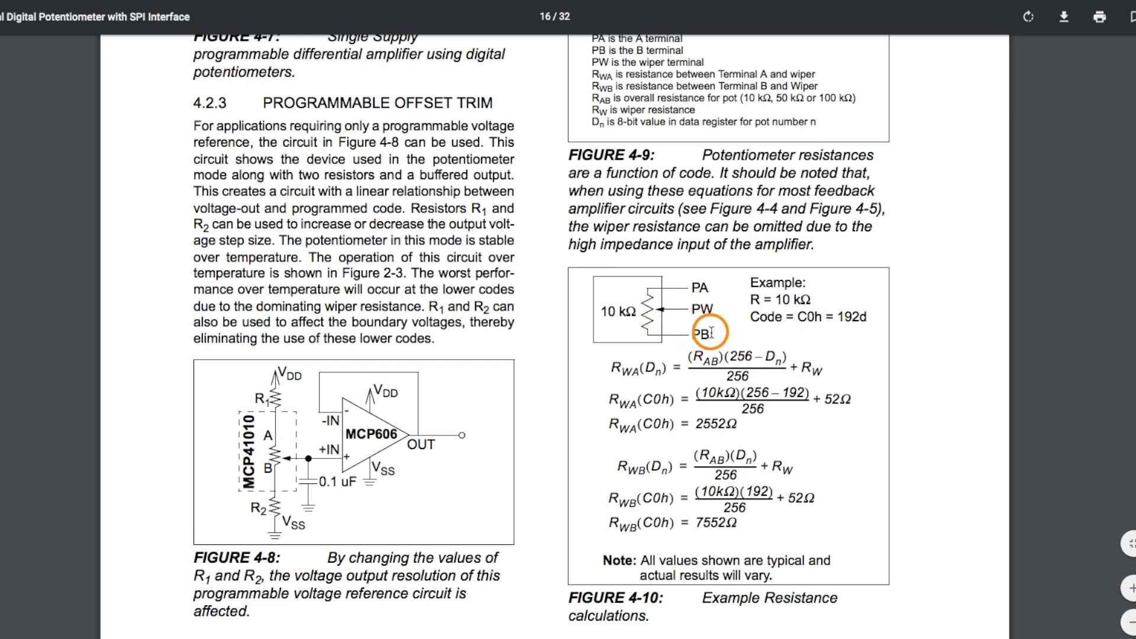
mouse_move(658, 310)
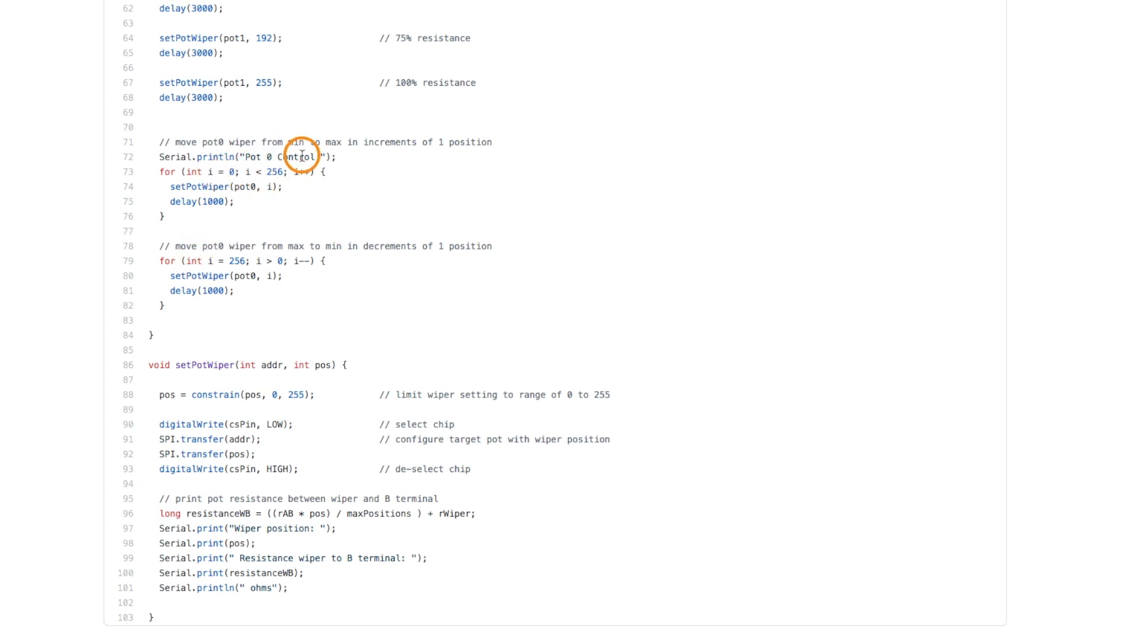
mouse_move(365, 182)
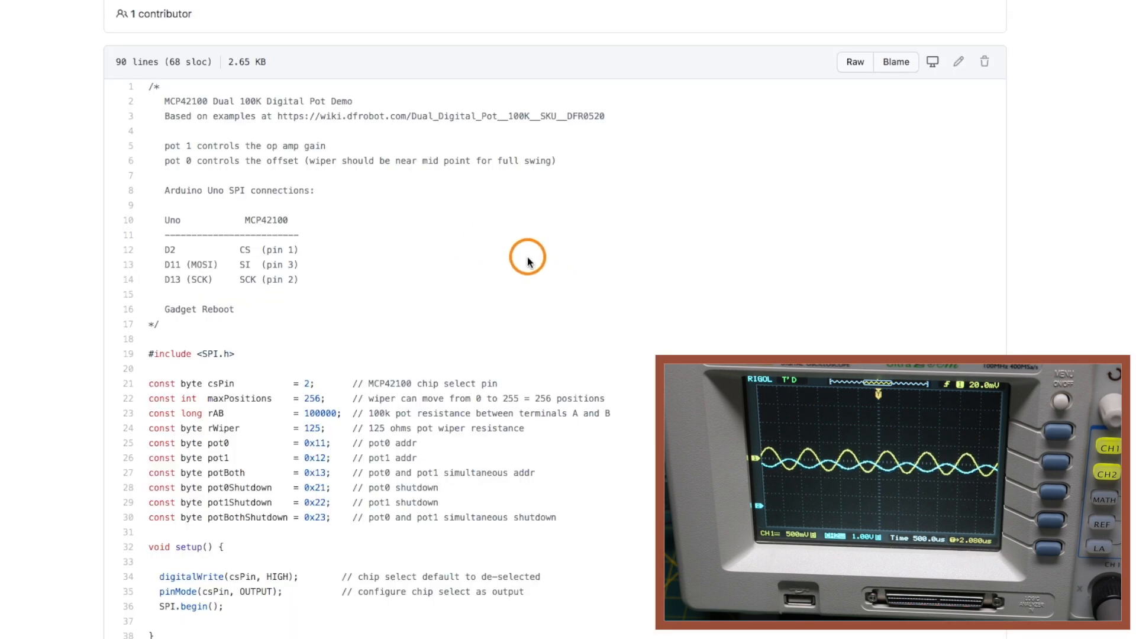
Scroll the MCP42100 sketch past the loop gain and offset sweeps to setPotWiper and the file's end.
scroll(down, 3)
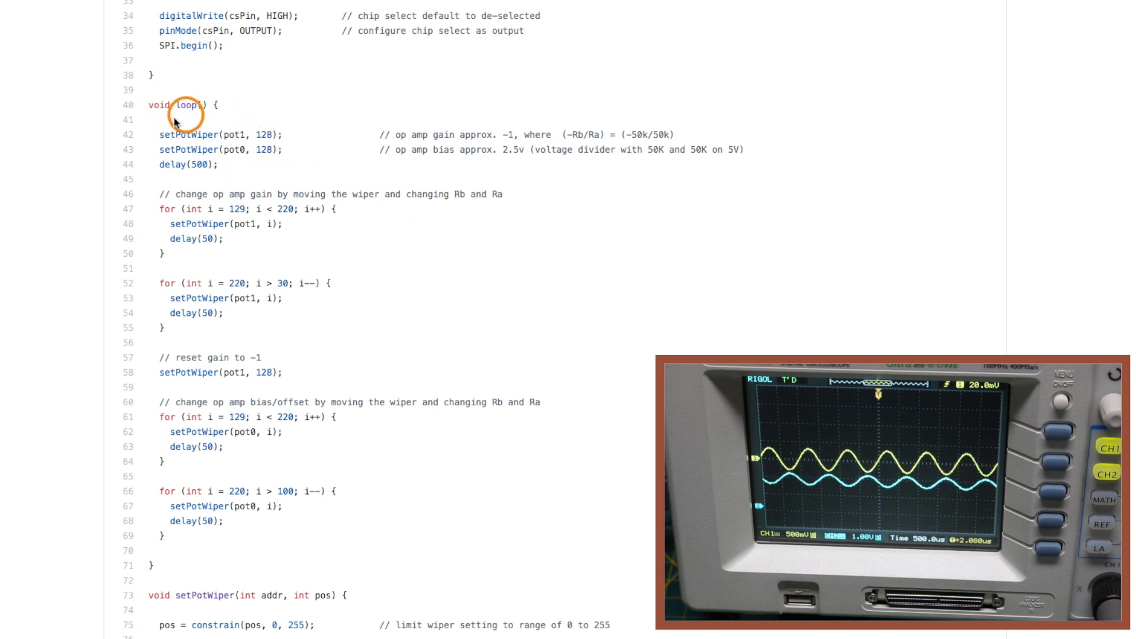
scroll(down, 3)
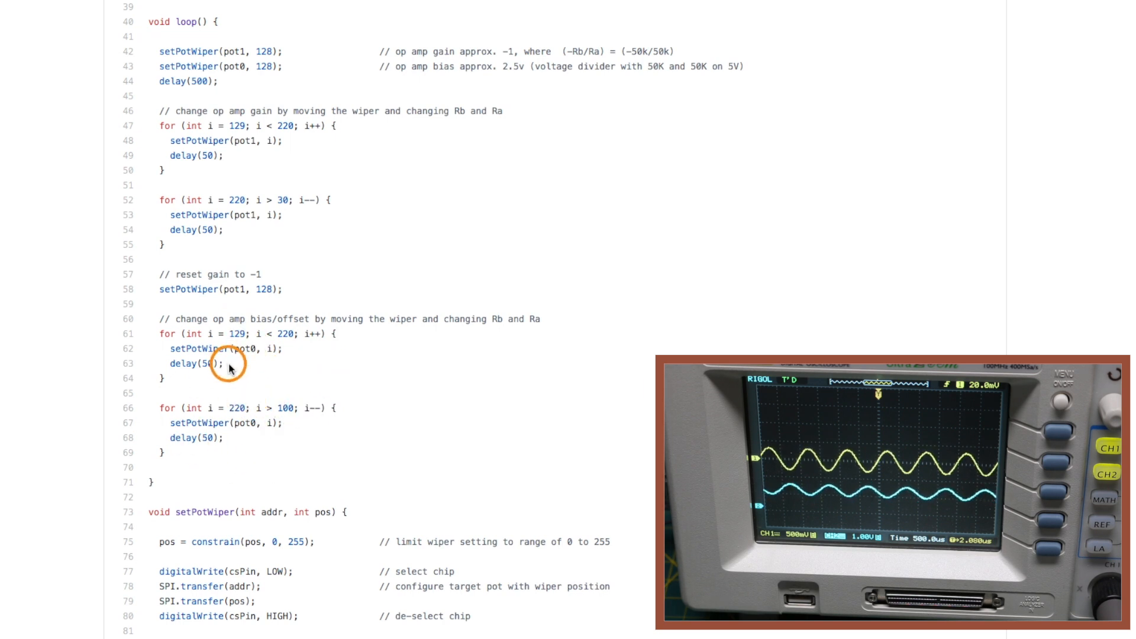
mouse_move(435, 368)
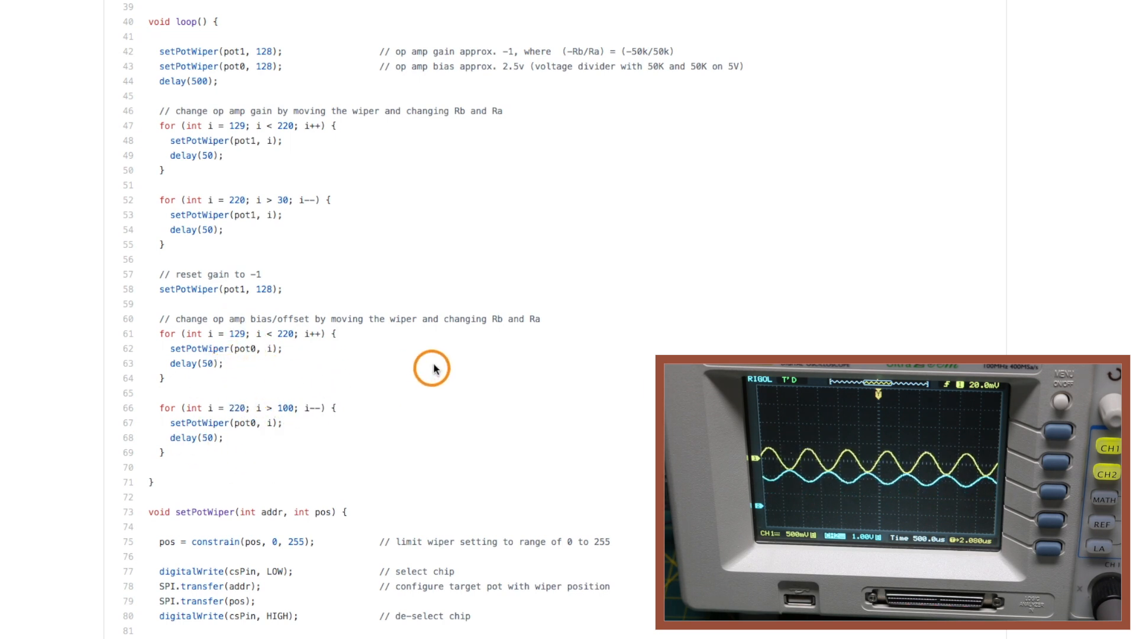
scroll(down, 3)
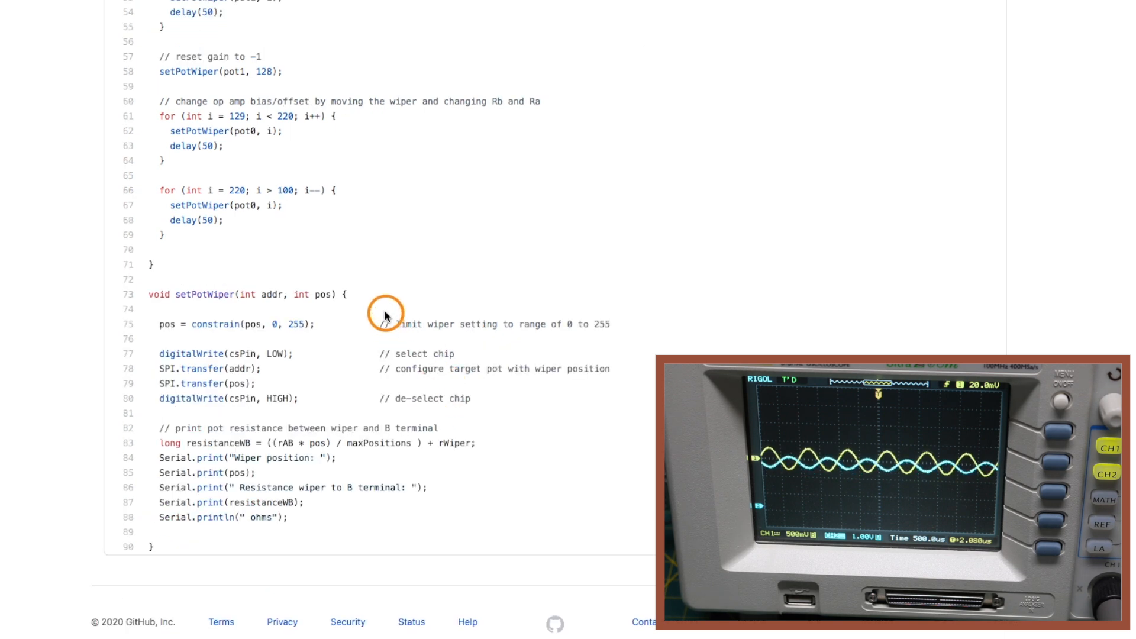